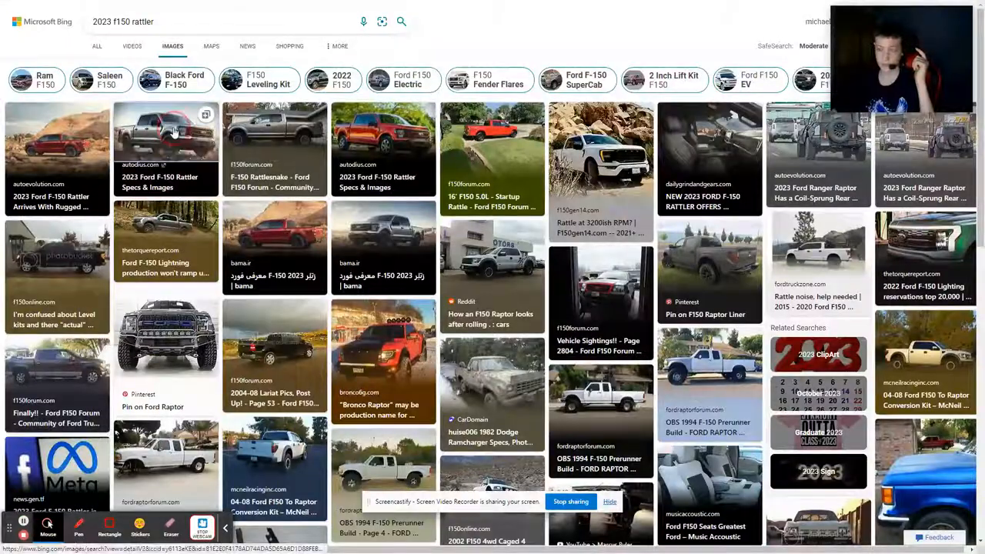
- Open the silver 2023 Ford F-150 Rattler thumbnail from autodius.com in the image viewer
left_click(166, 131)
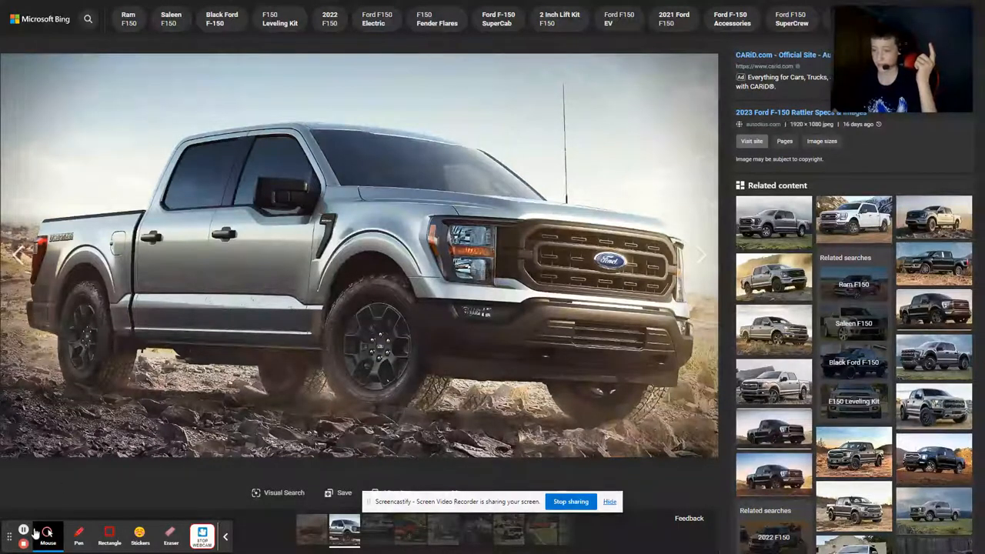
mouse_move(23, 531)
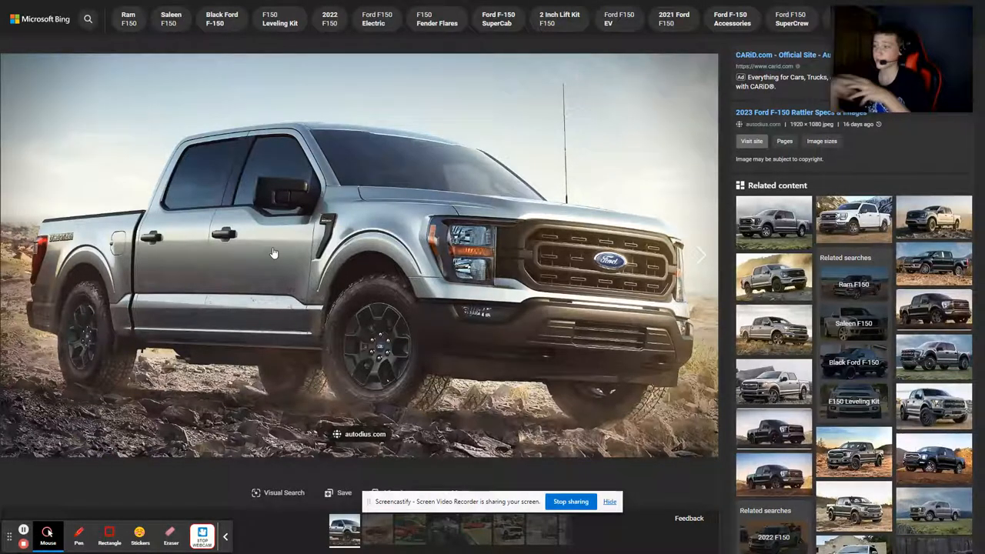
mouse_move(593, 294)
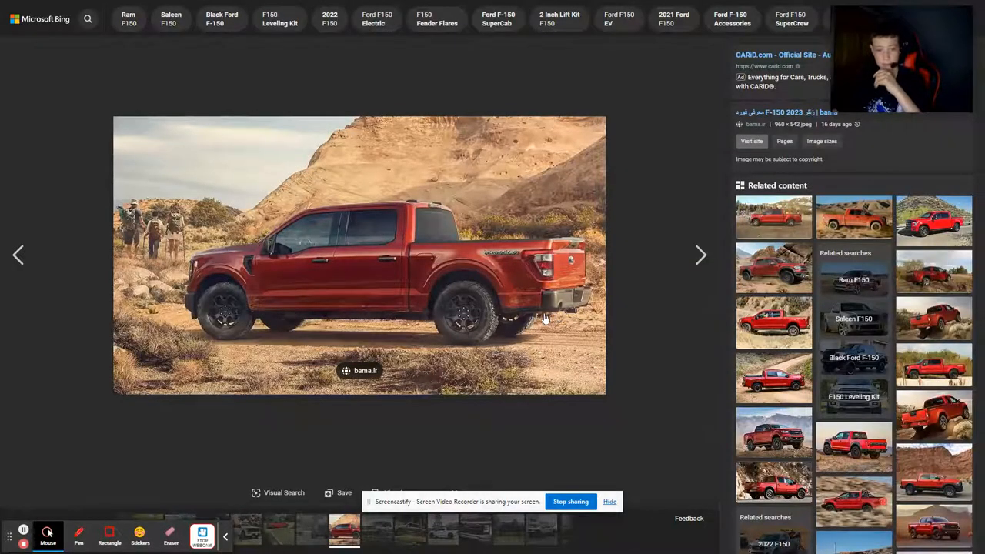
mouse_move(475, 302)
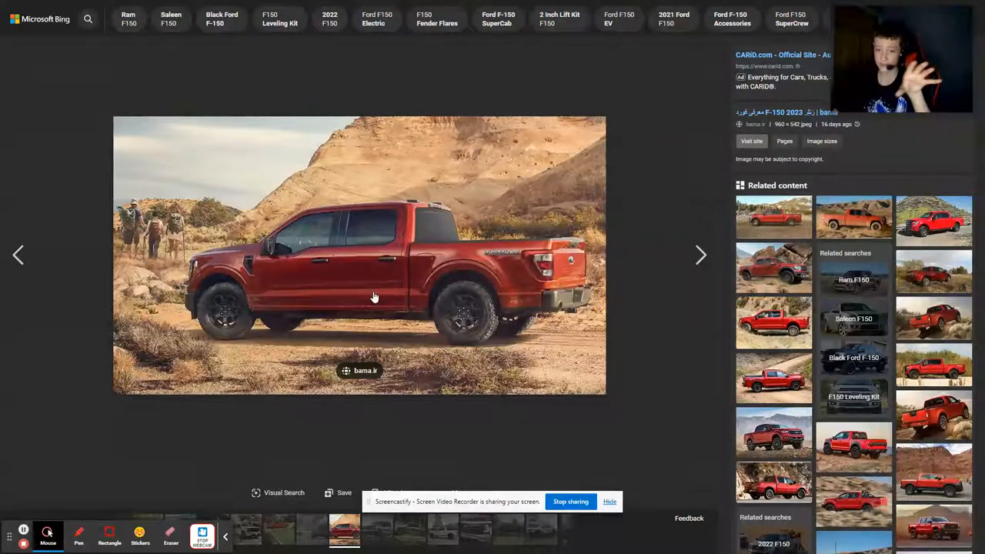
mouse_move(581, 308)
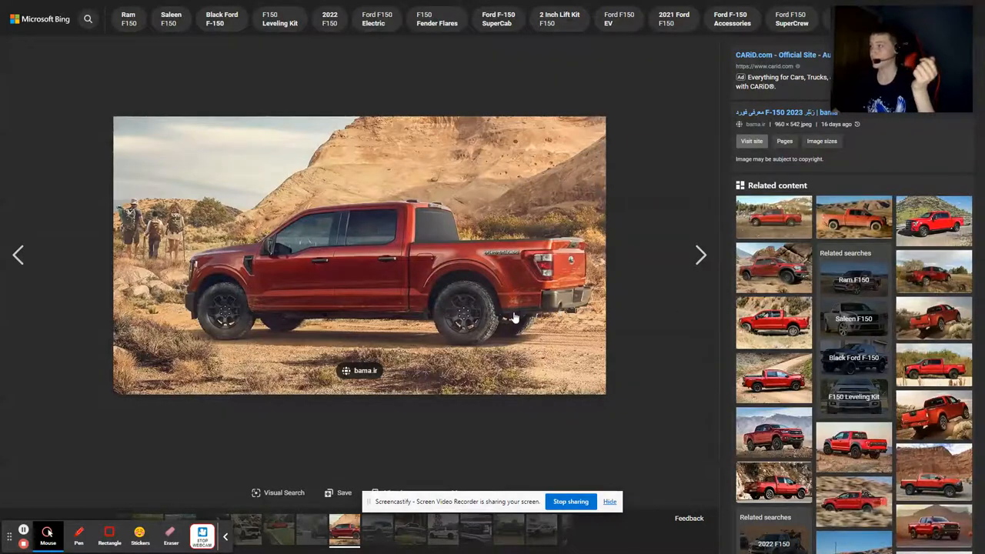
mouse_move(584, 300)
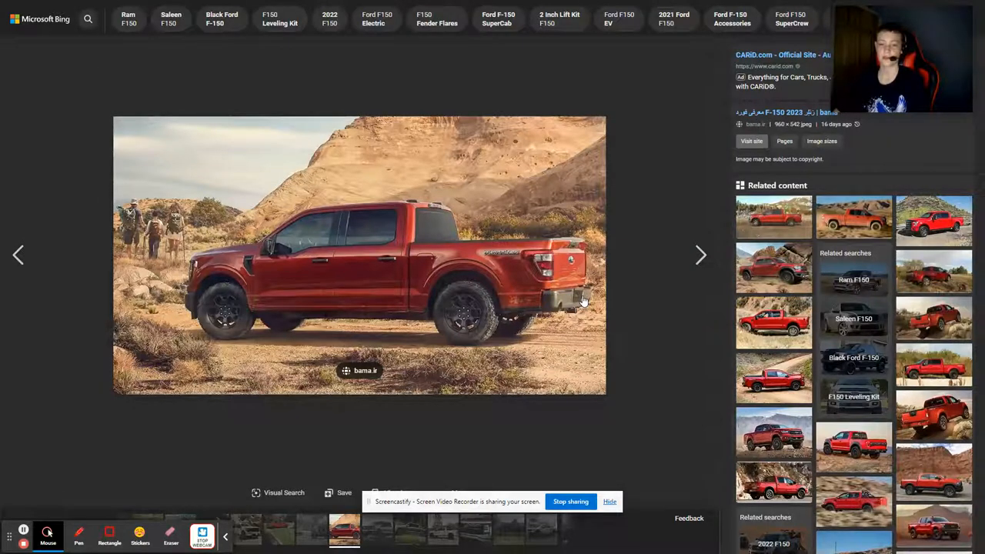
mouse_move(597, 289)
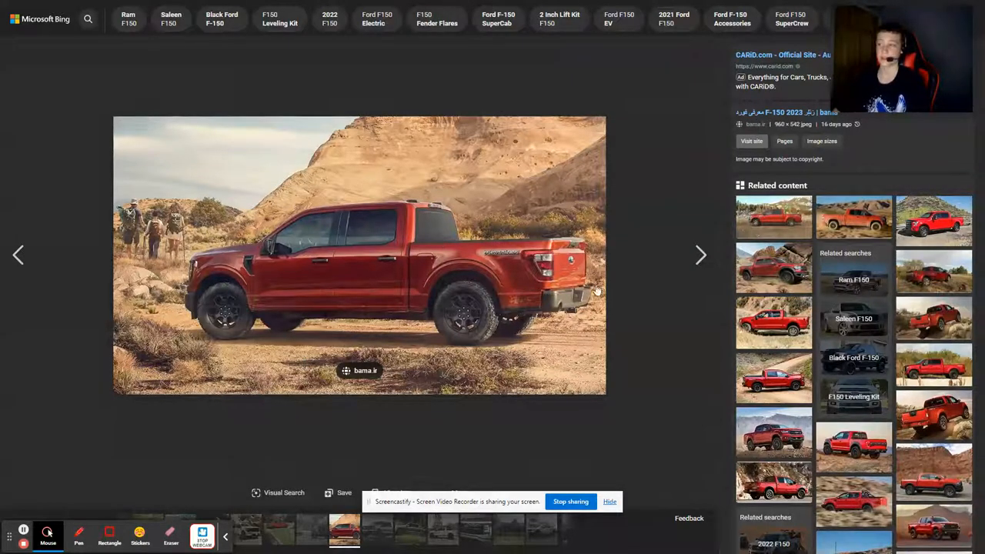
mouse_move(281, 169)
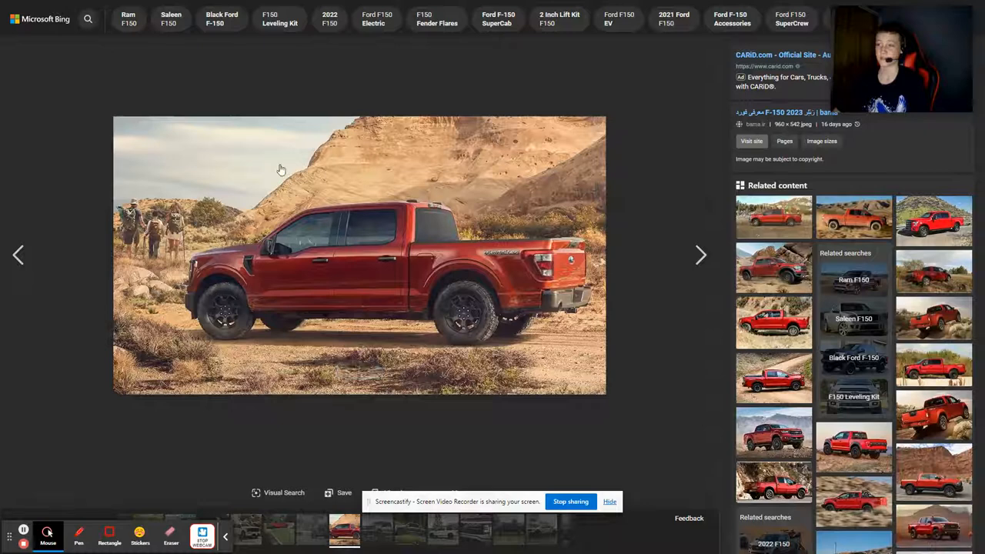
mouse_move(135, 440)
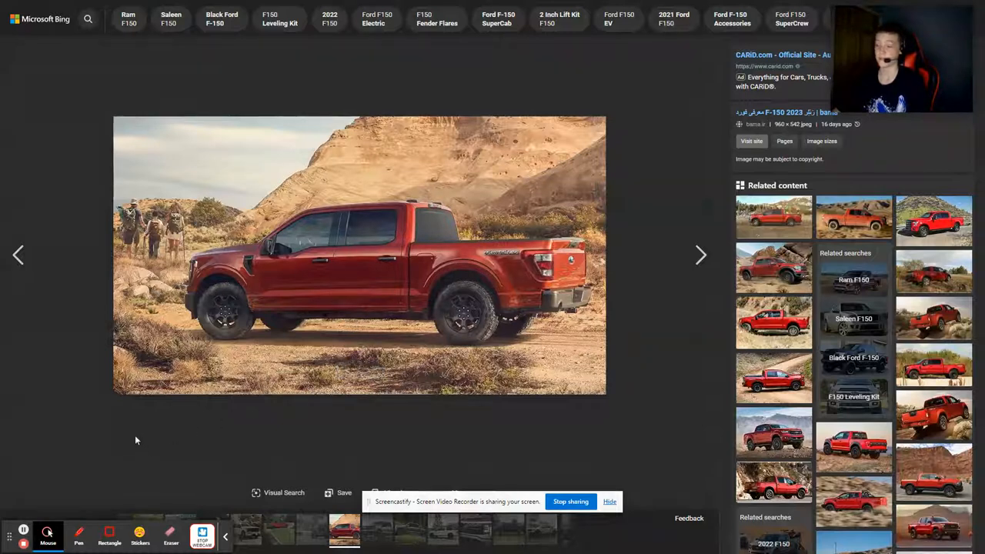
mouse_move(175, 377)
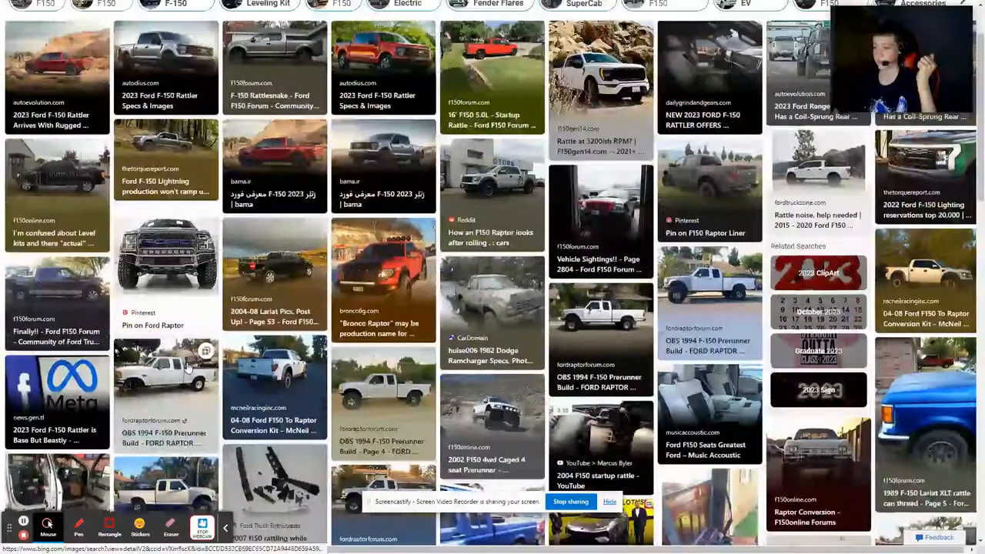
- Scroll down through the '2023 f150 rattler' image results and back up
scroll("up", 3)
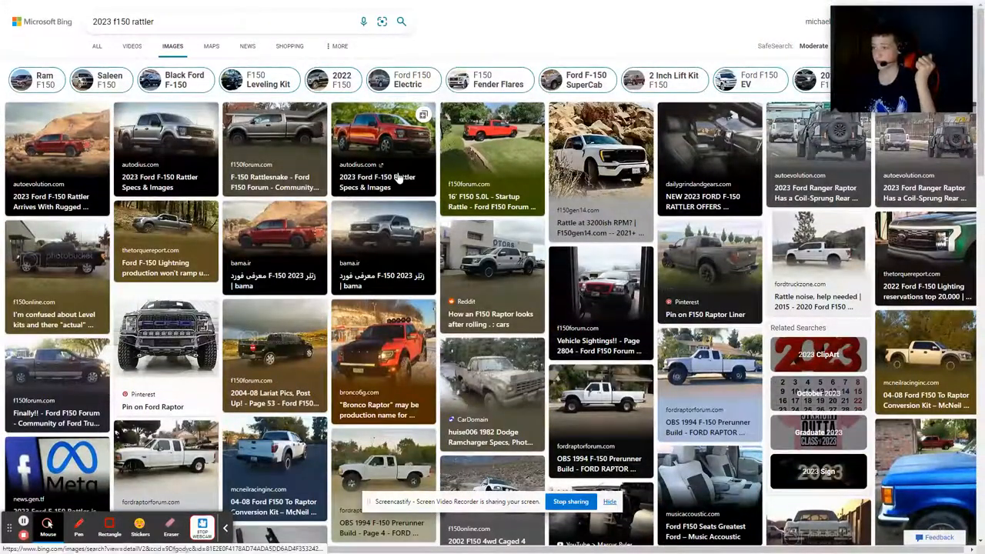
mouse_move(158, 148)
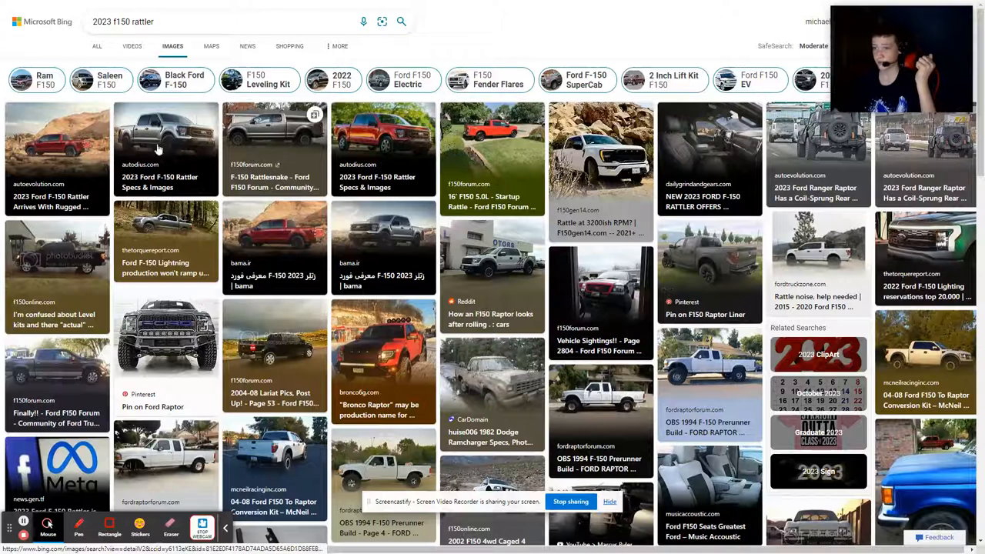
scroll("down", 3)
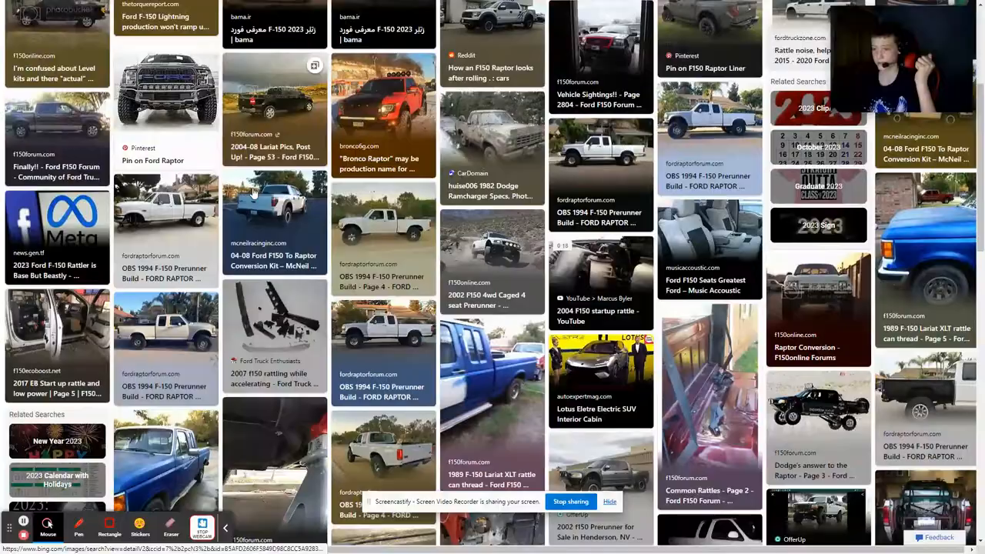
scroll("down", 3)
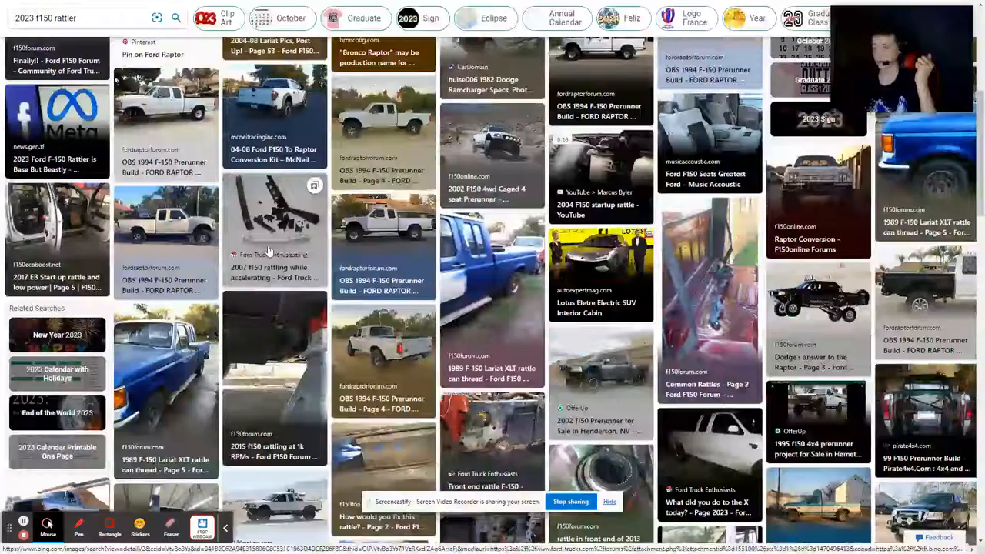
scroll("up", 3)
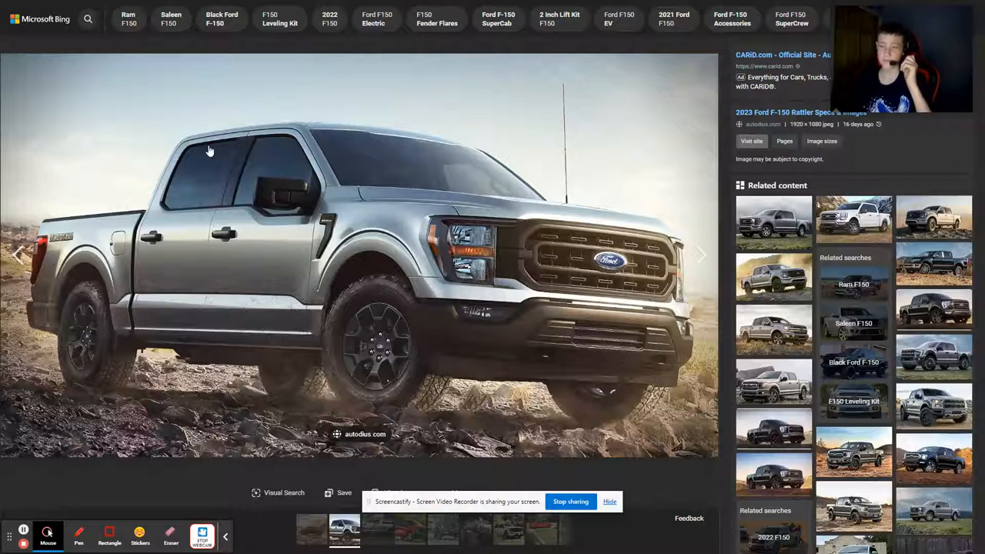
mouse_move(24, 532)
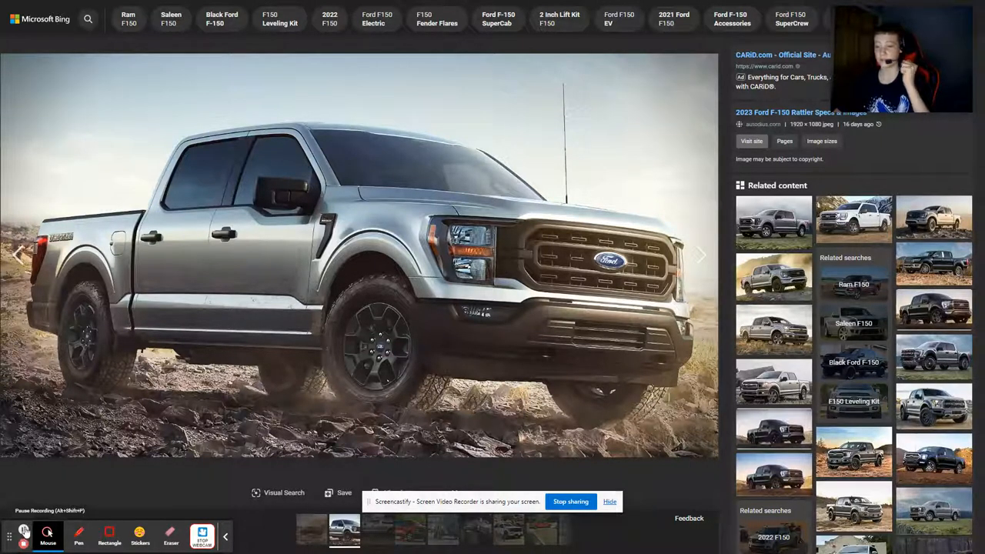
- Advance the viewer to the red desert F-150 photo from bama.ir
left_click(699, 255)
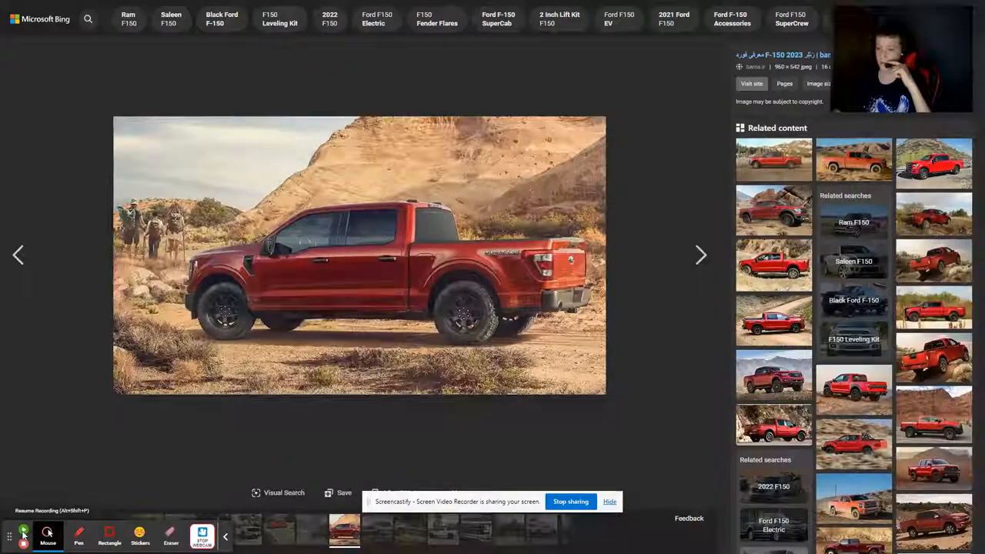